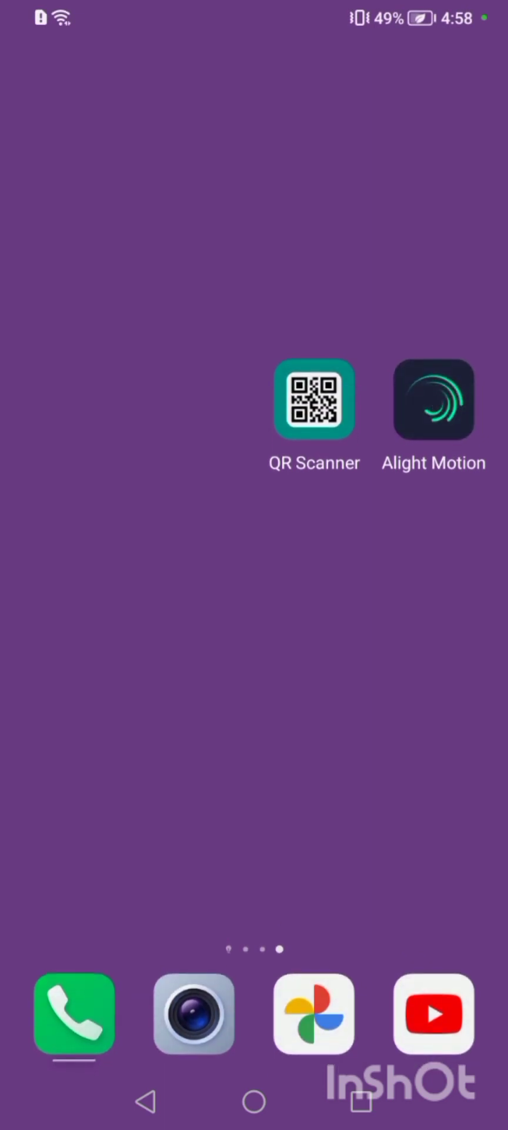
Launch Alight Motion and create a new 9:16 project
click(433, 399)
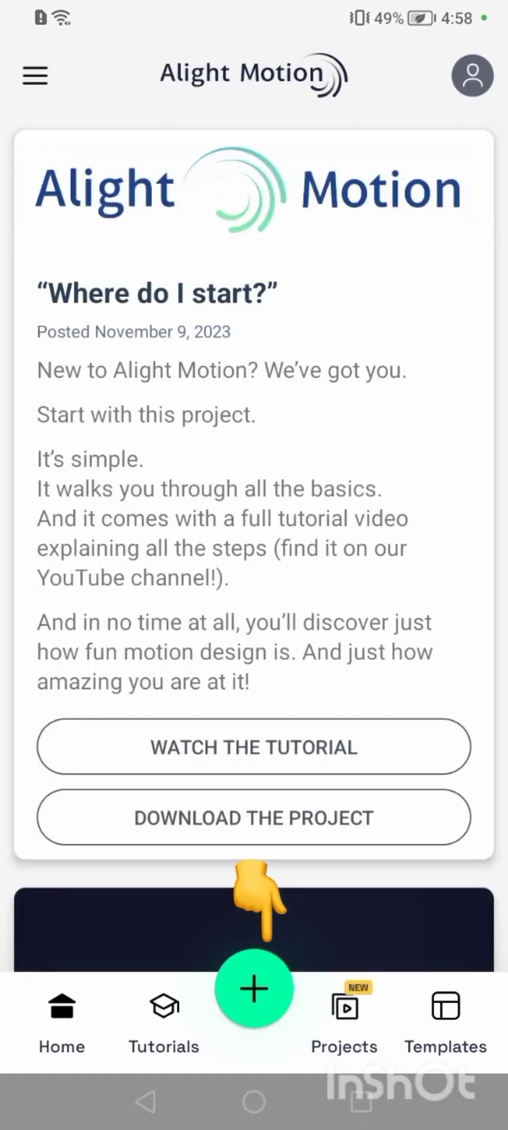
click(253, 988)
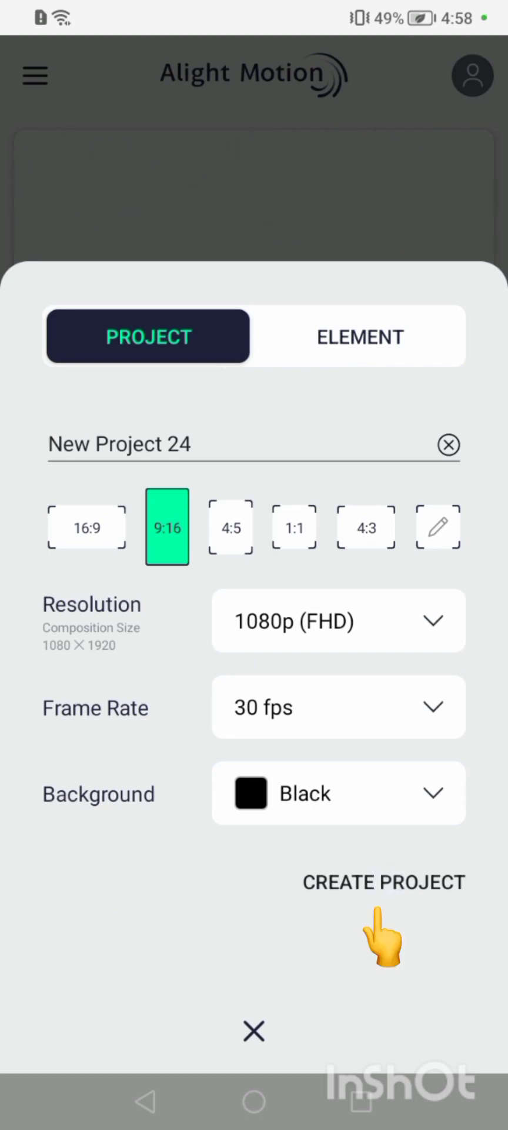
click(383, 881)
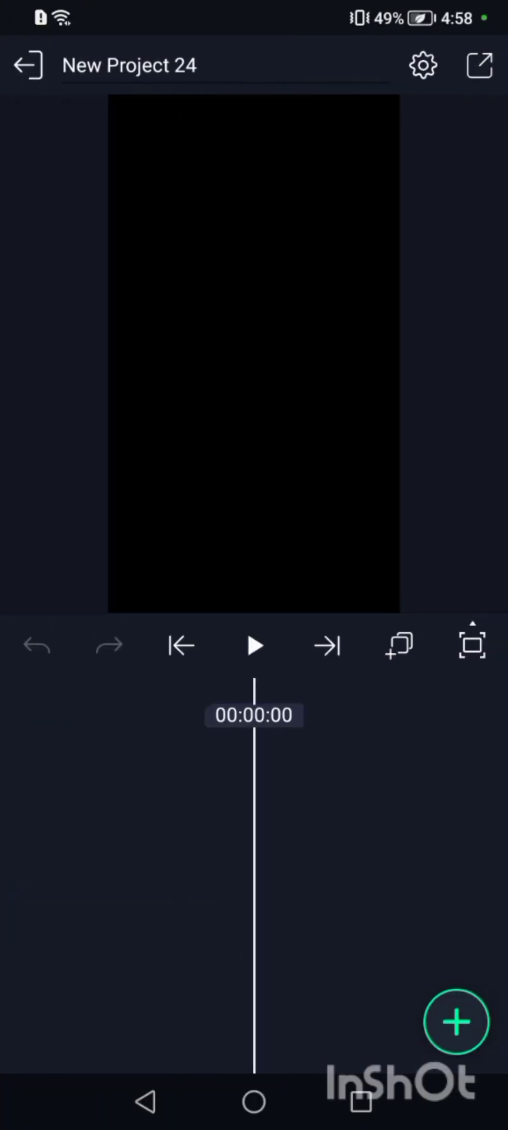
Add the bougainvillea photo of the girl from Media onto the timeline
click(456, 1021)
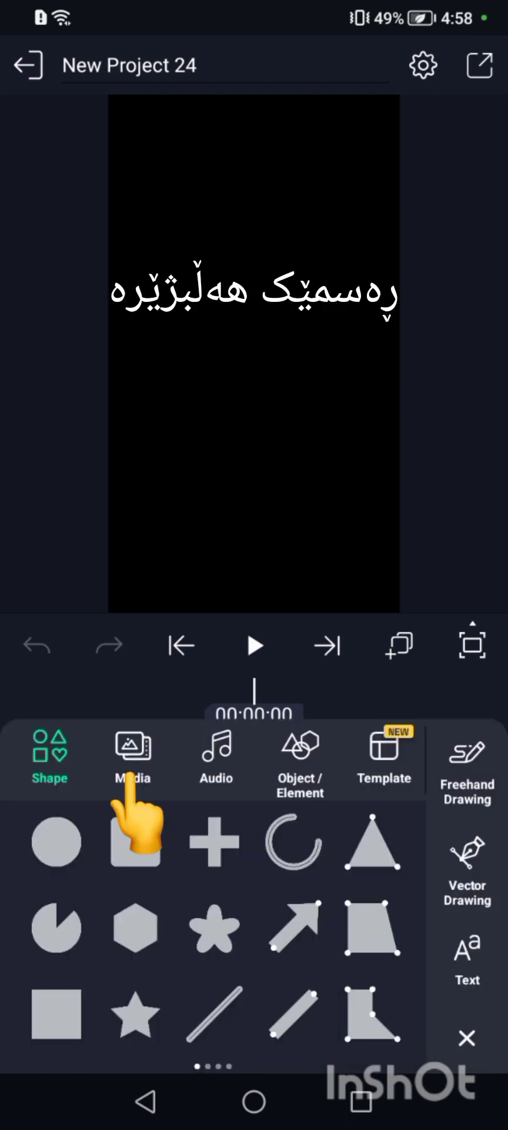
click(133, 753)
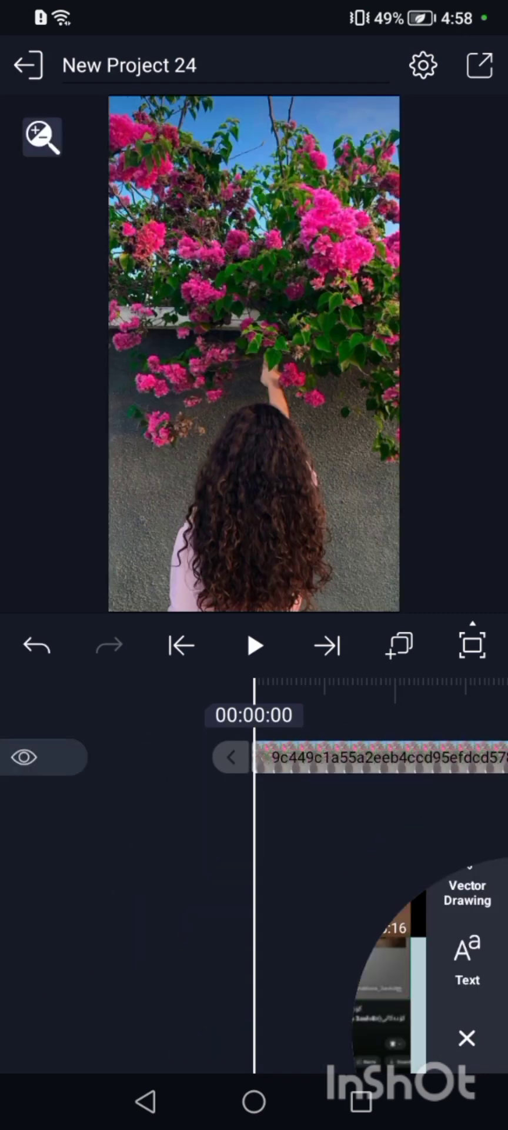
click(466, 1035)
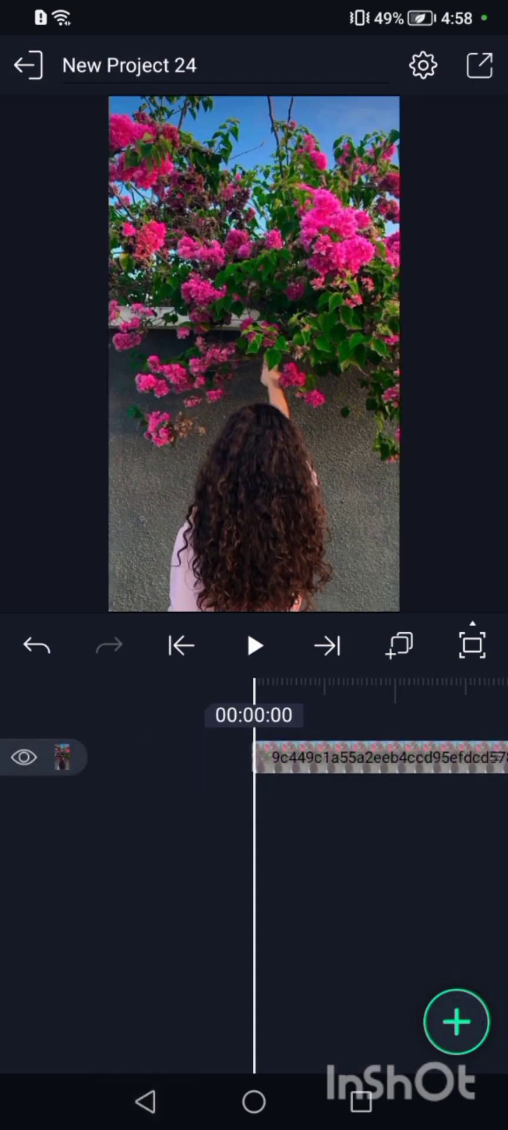
Add the white multi-line Kurdish text layer in the UniMahanNurhan font
click(455, 1021)
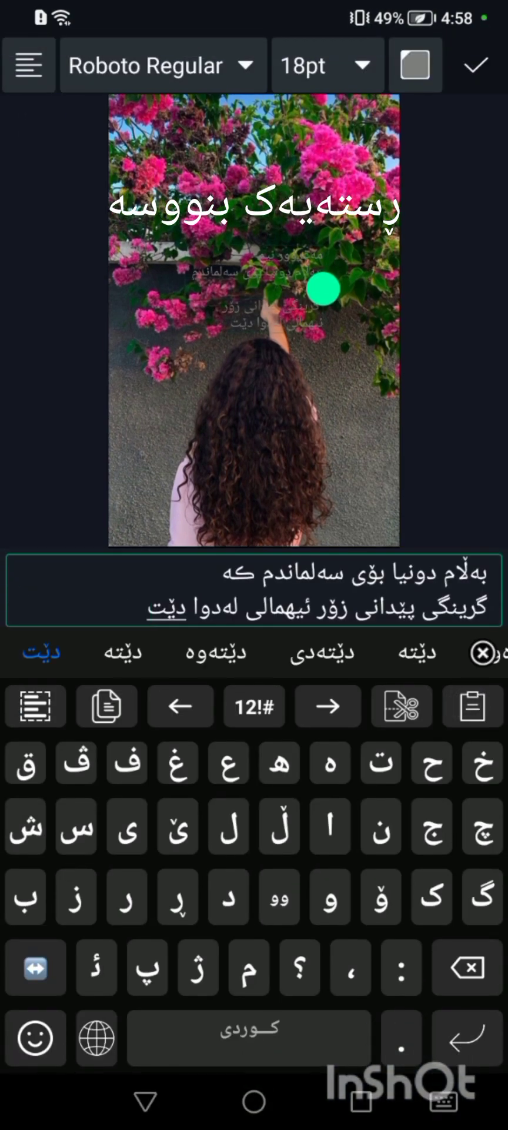
click(163, 64)
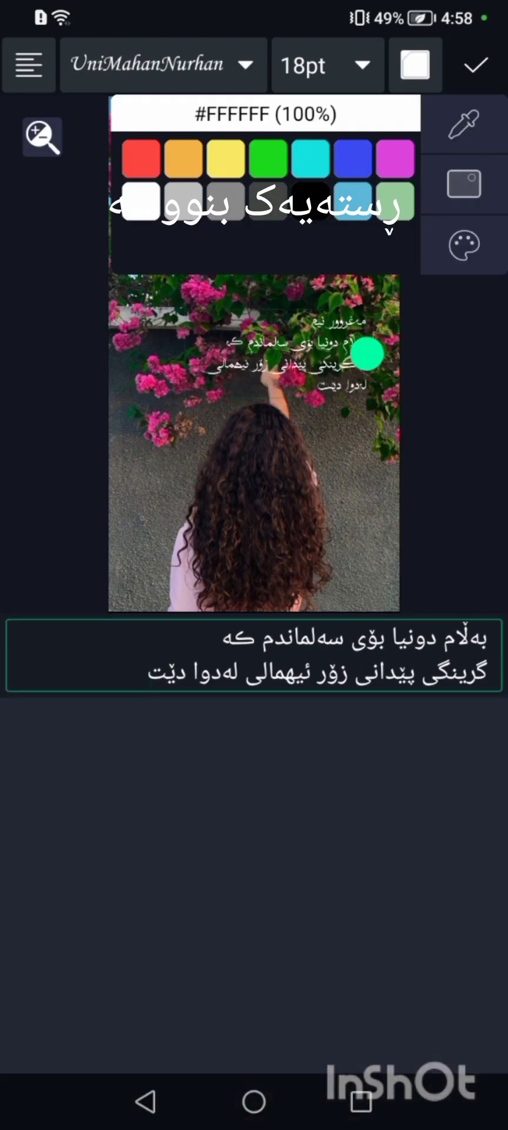
click(474, 65)
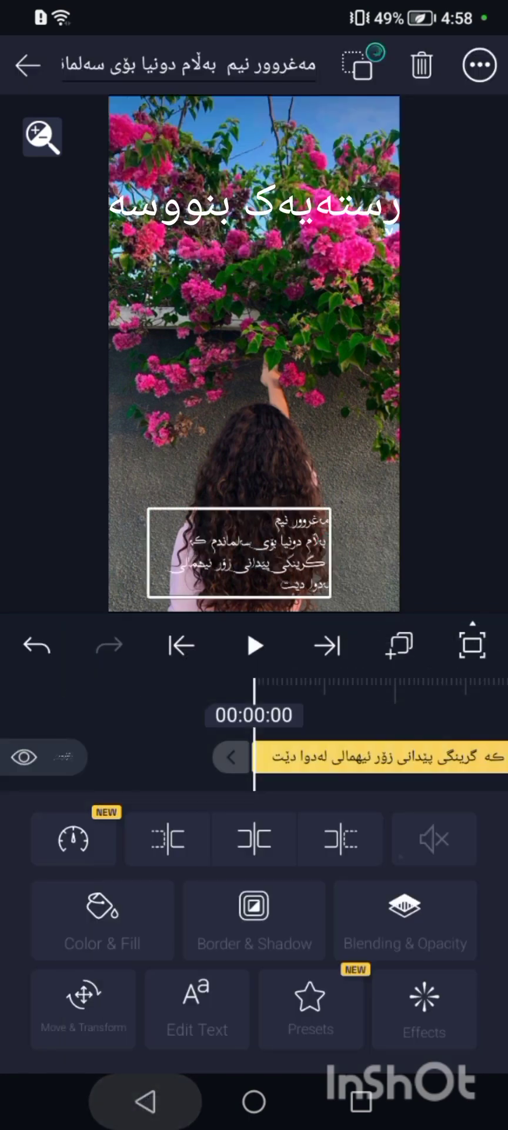
Scale and position the text over the lower part of the photo with Move & Transform
click(83, 1009)
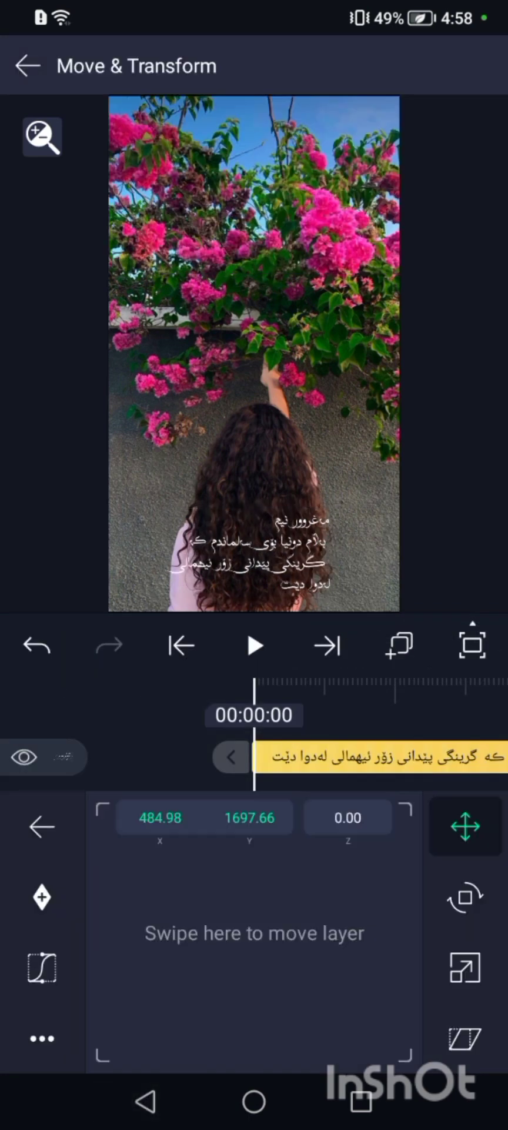
click(466, 967)
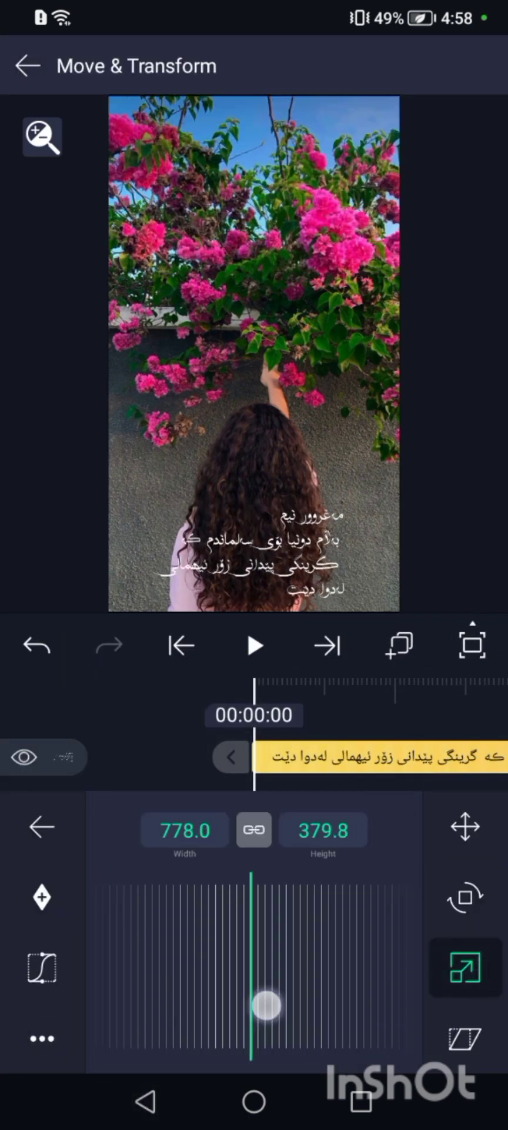
click(464, 826)
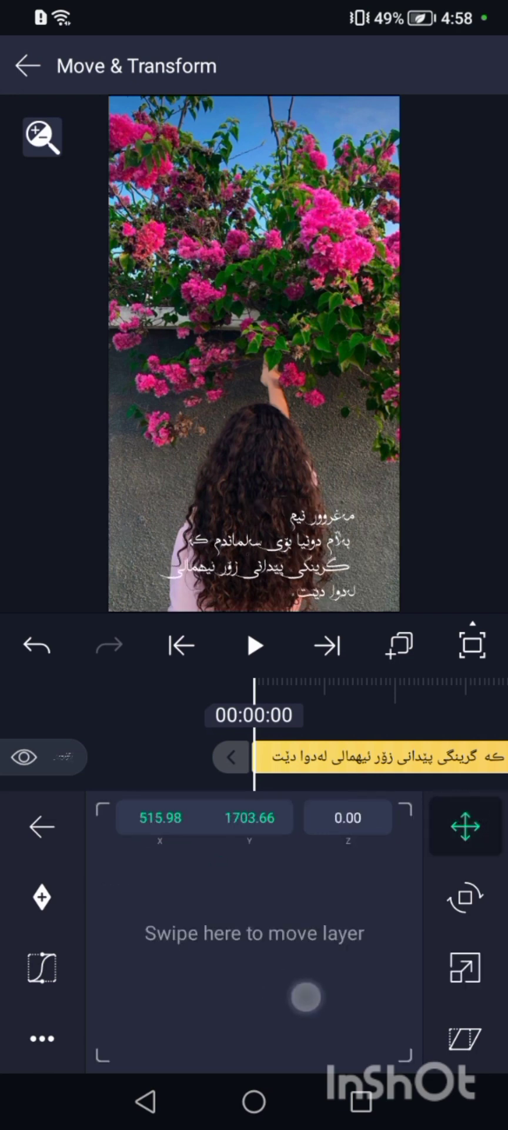
click(27, 65)
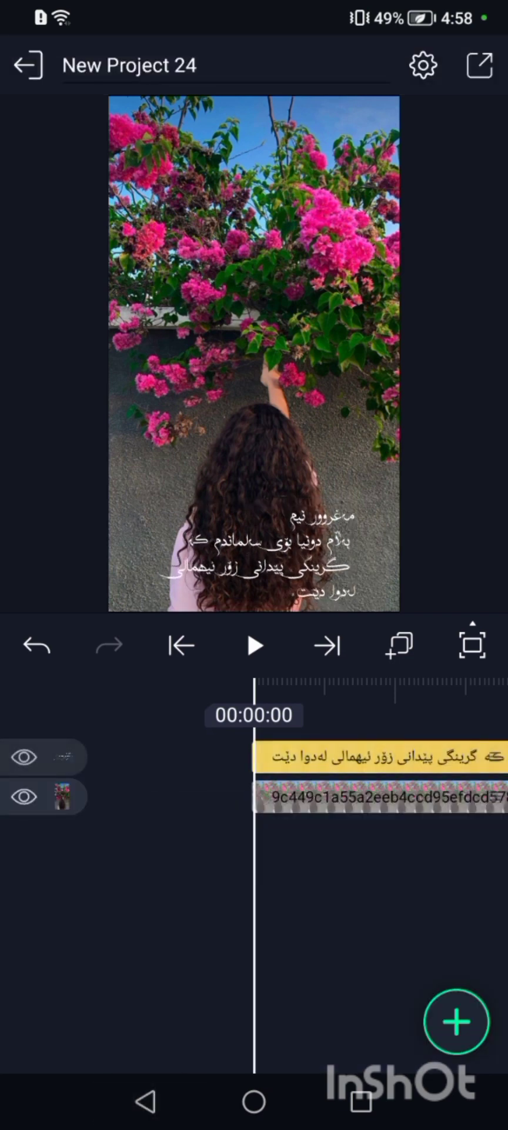
Scan the ic_emolly project QR screenshot in QR Scanner and accept the detected link
click(374, 756)
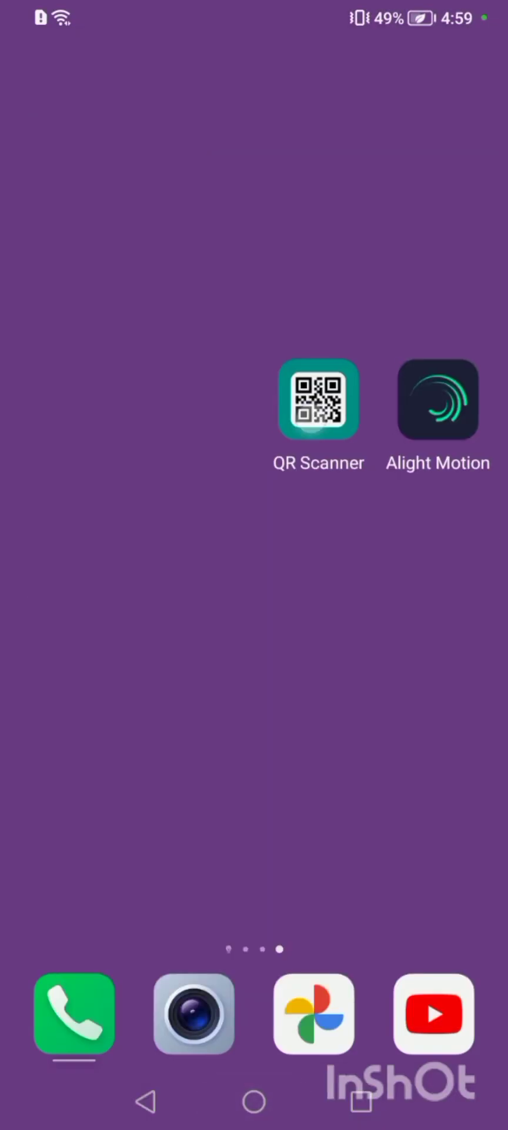
click(319, 399)
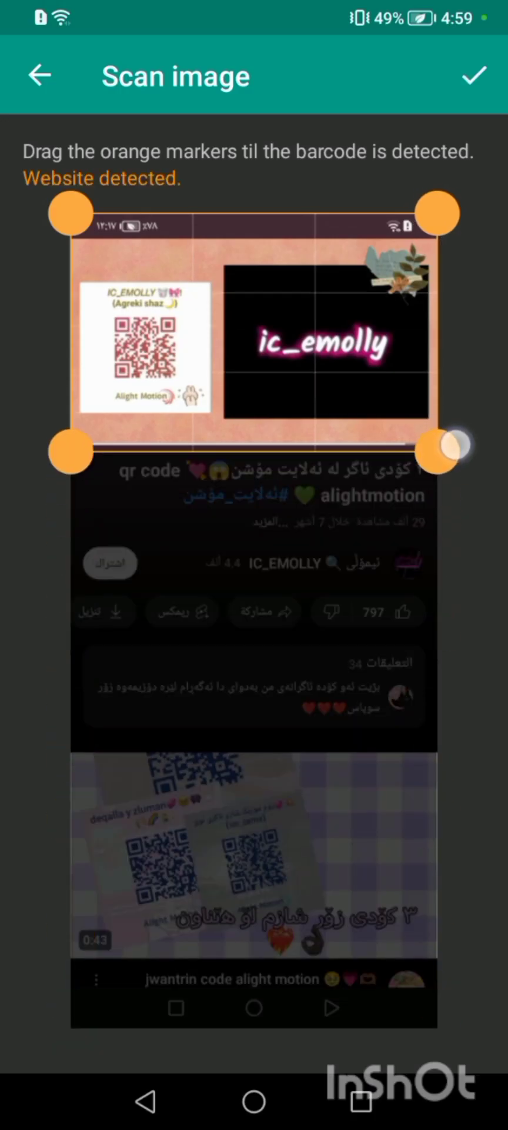
click(473, 75)
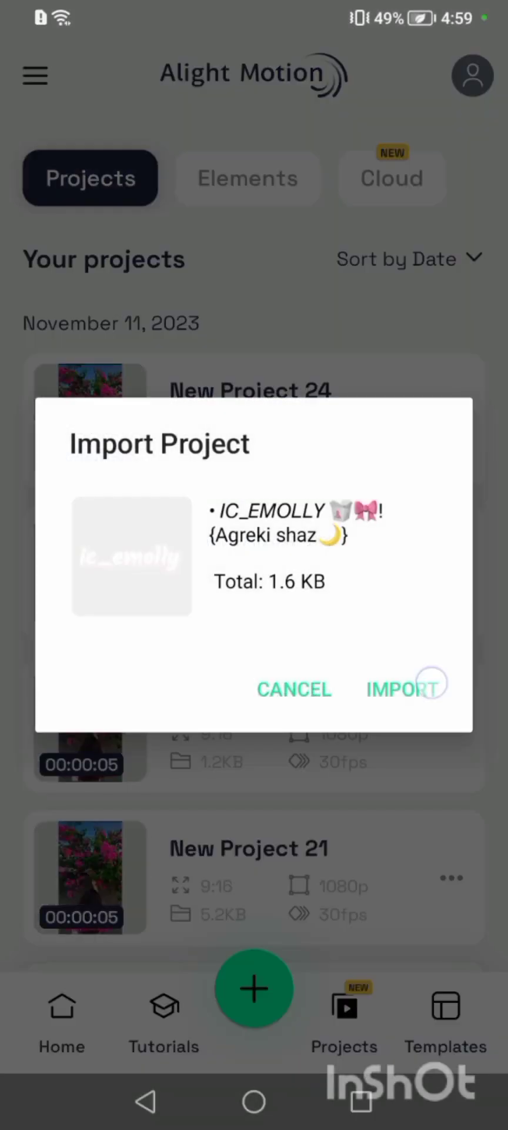
Import the ic_emolly project, copy its text layer's pink glow effects and exit the project
click(401, 689)
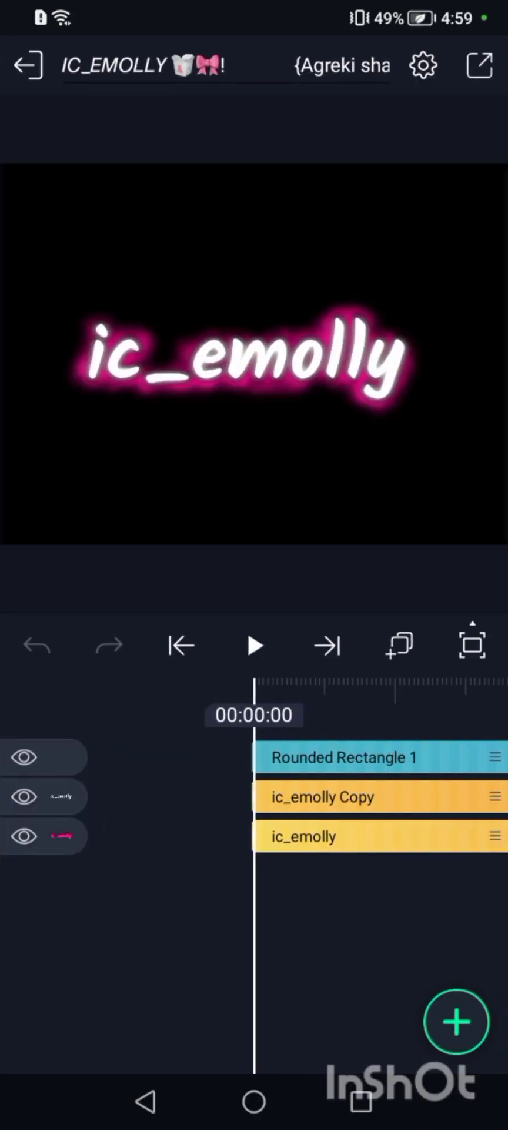
click(302, 835)
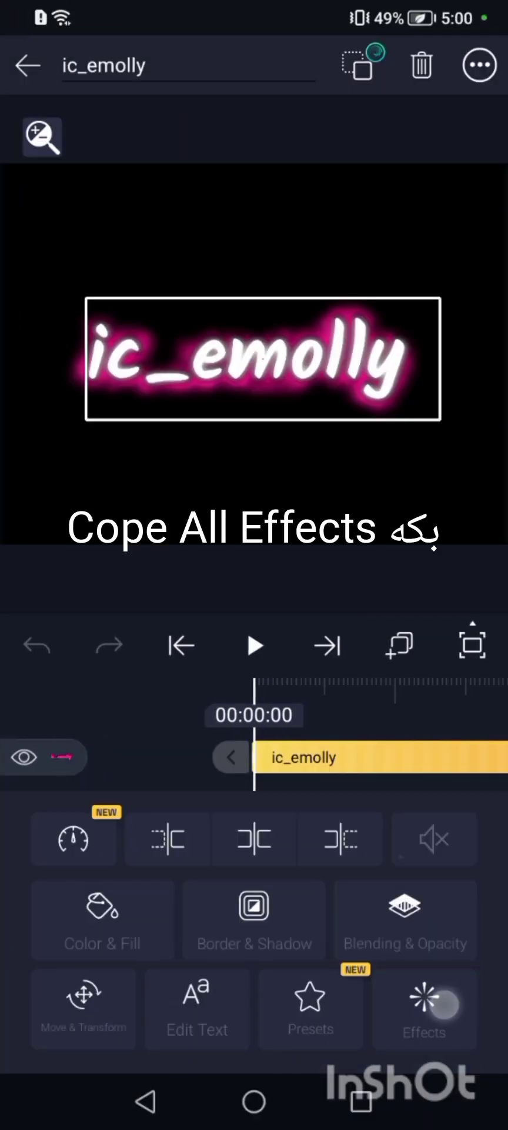
click(423, 1008)
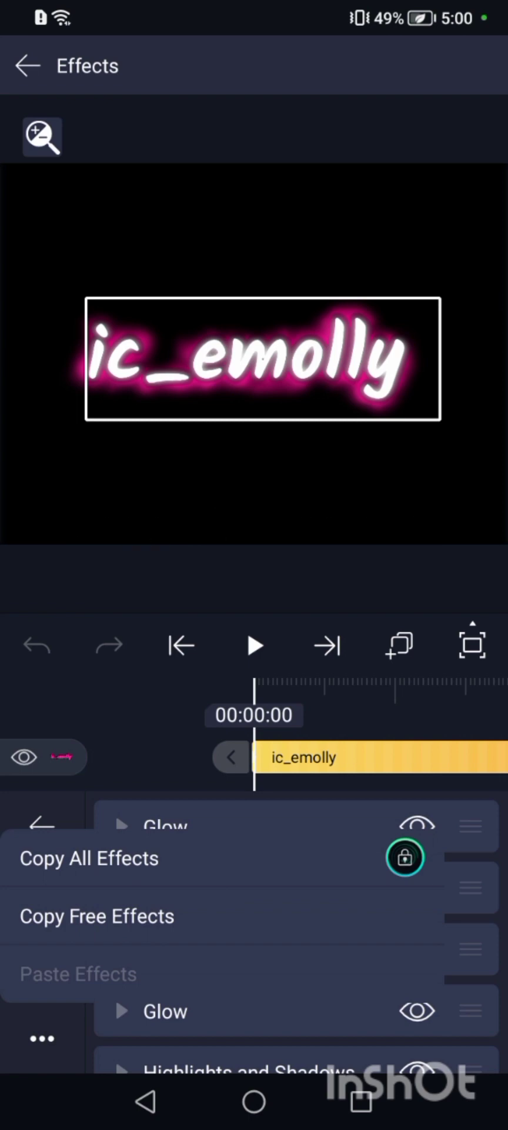
click(28, 66)
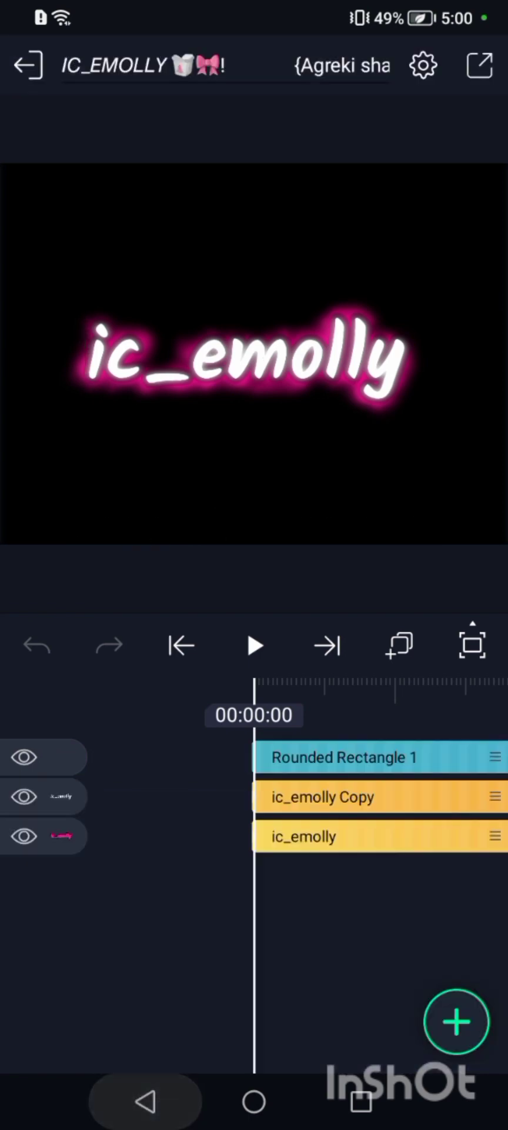
click(27, 65)
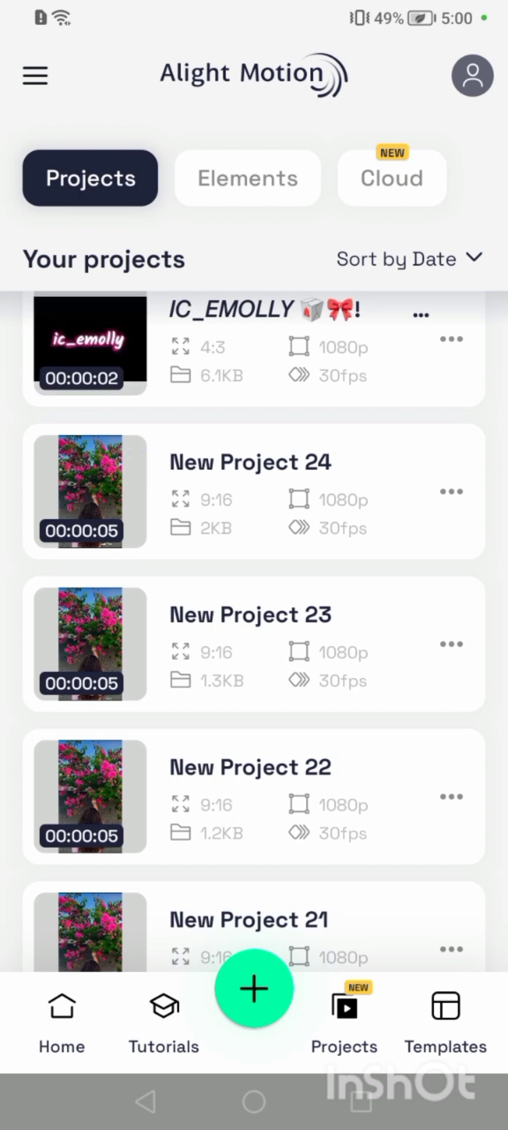
Paste the pink glow effects onto the Kurdish text in New Project 24, then go home
click(250, 492)
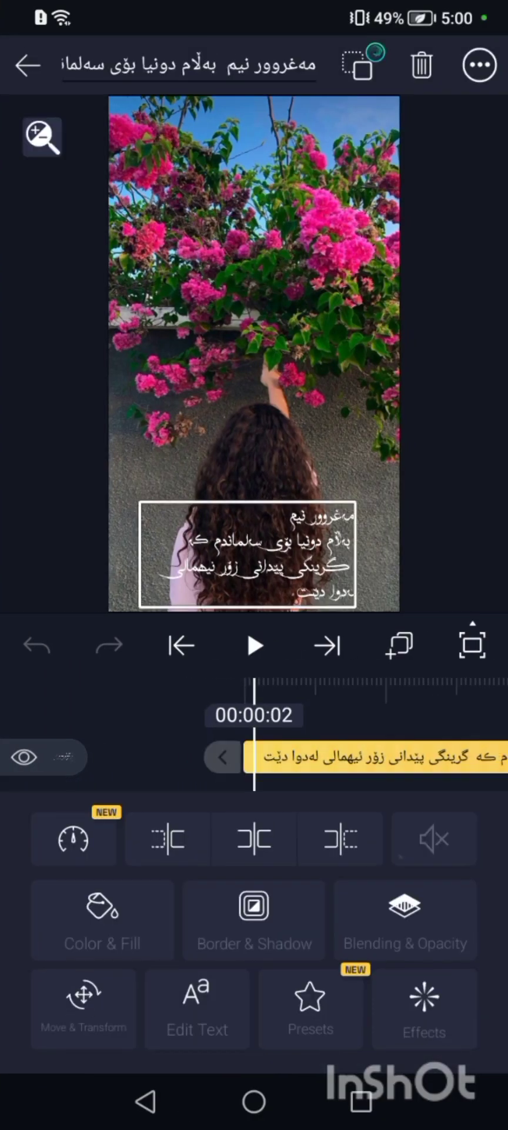
click(424, 1008)
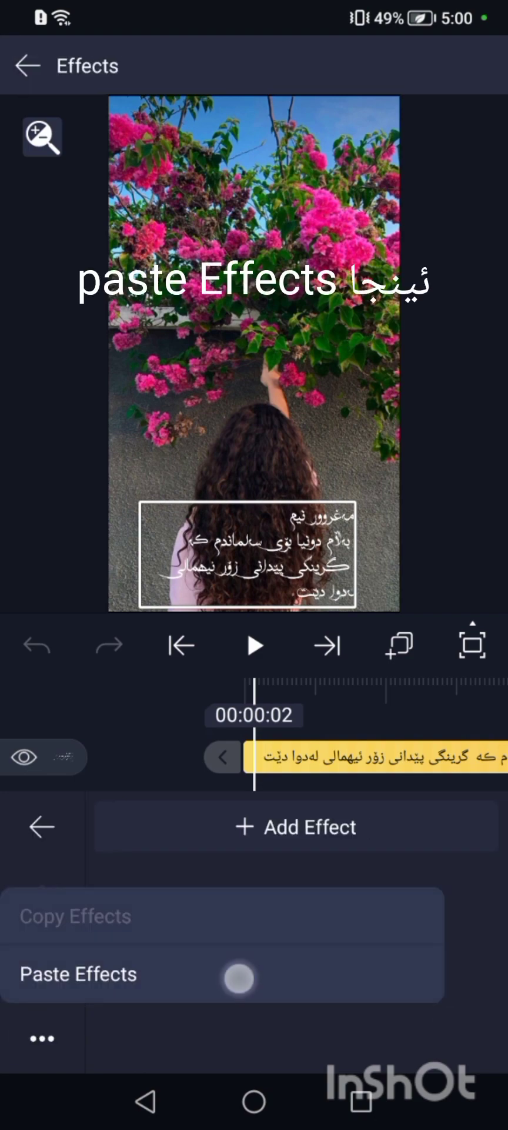
click(77, 973)
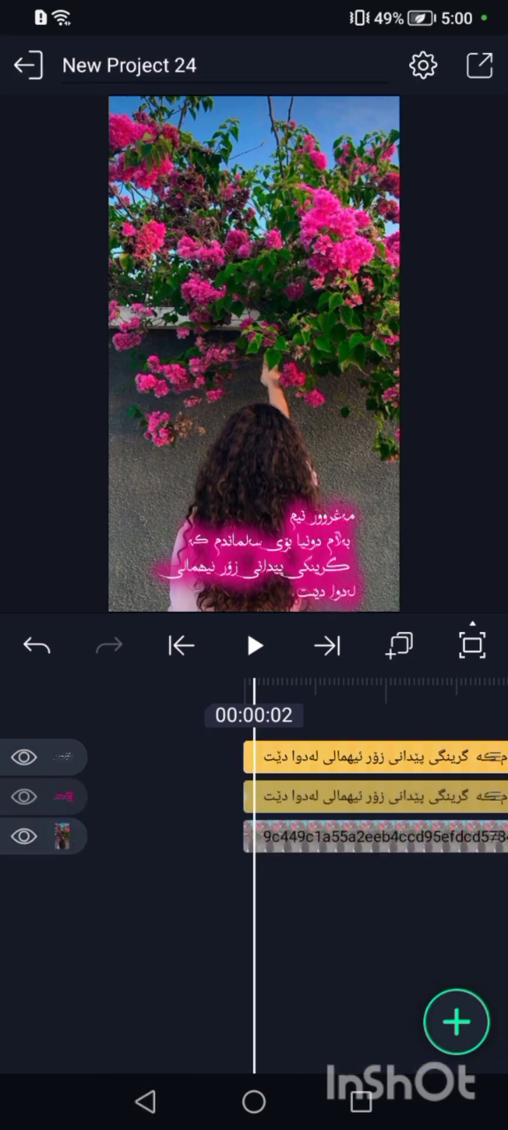
click(252, 1100)
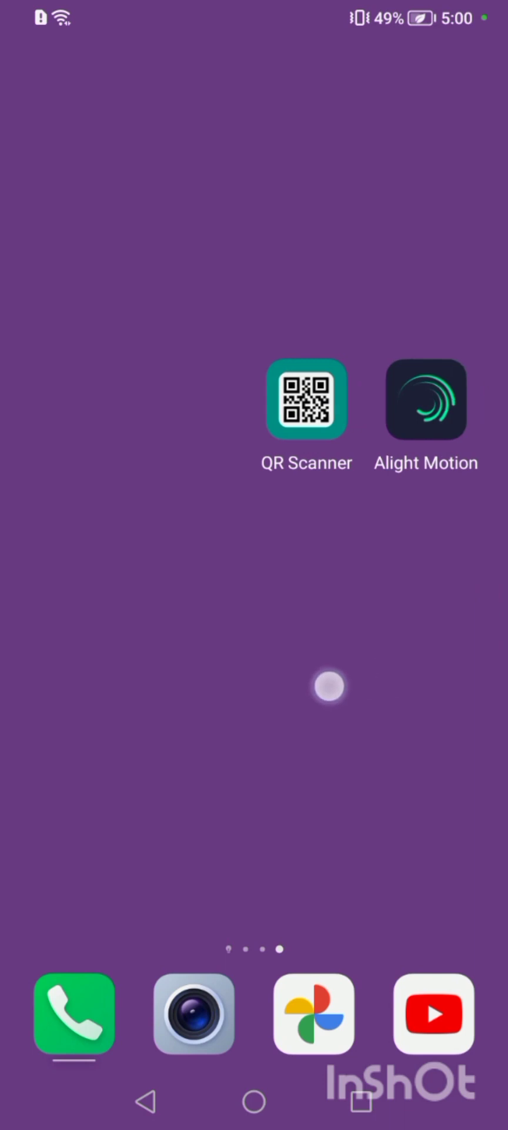
Scan the hama_3ash4ir project QR code and import it into Alight Motion
click(304, 399)
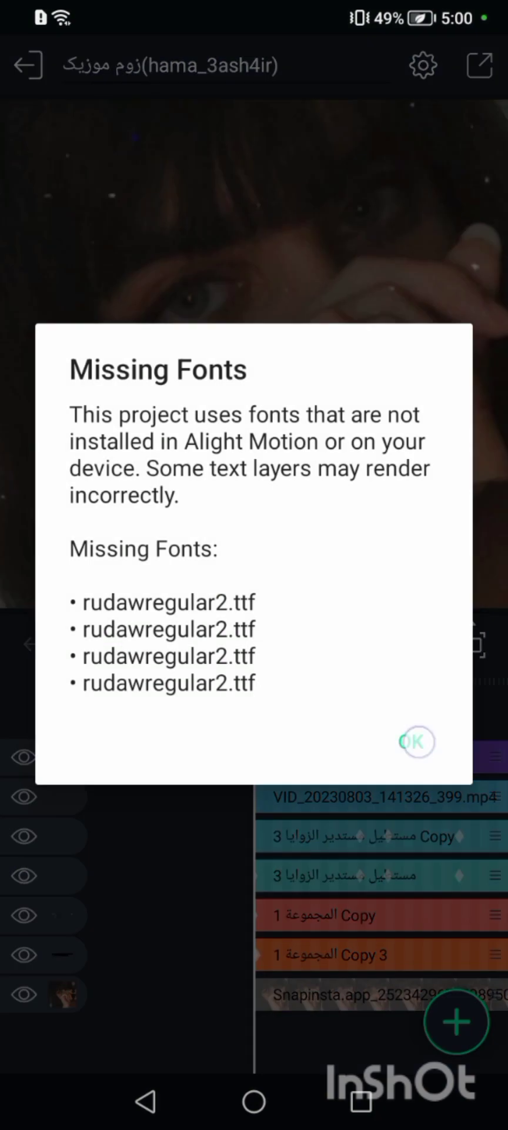
Dismiss the missing fonts warning, copy the Snapinsta clip's effects and exit to the projects list
click(417, 741)
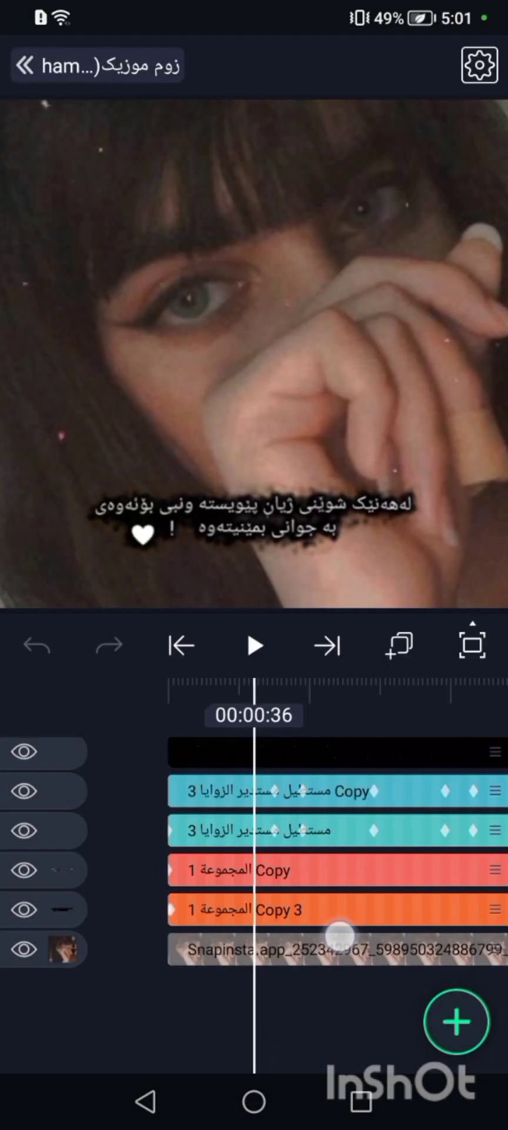
click(338, 949)
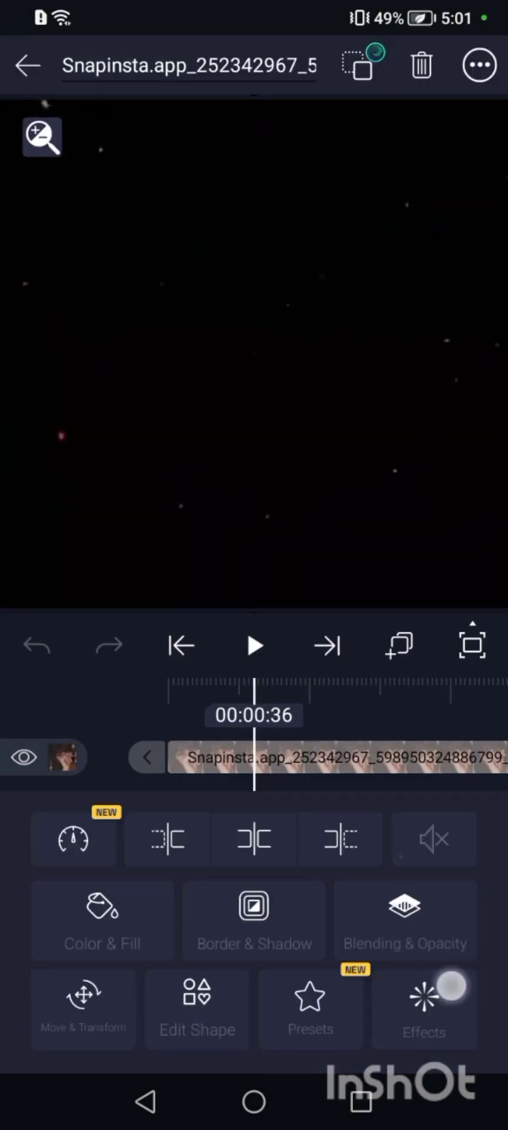
click(424, 1008)
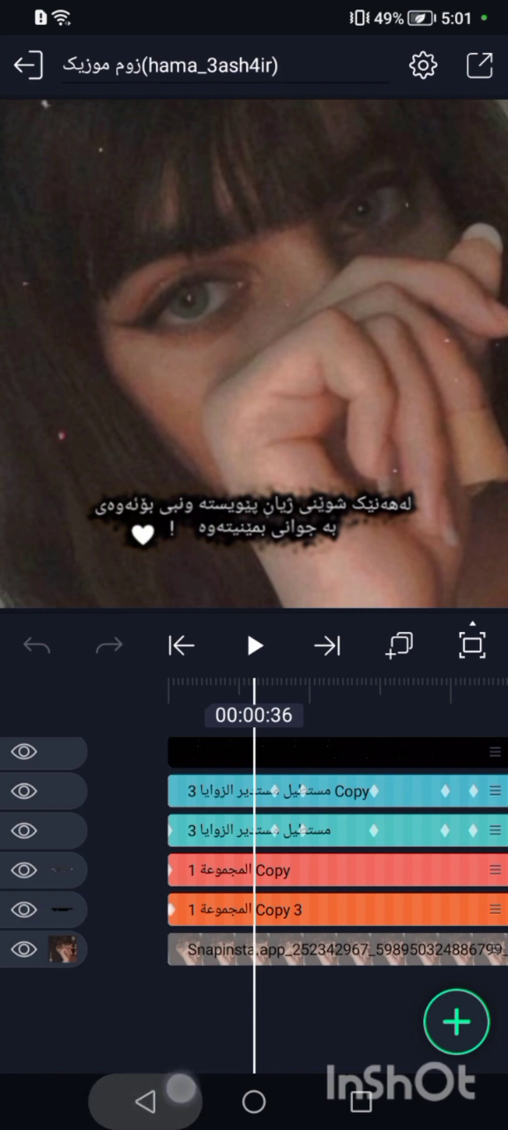
click(28, 65)
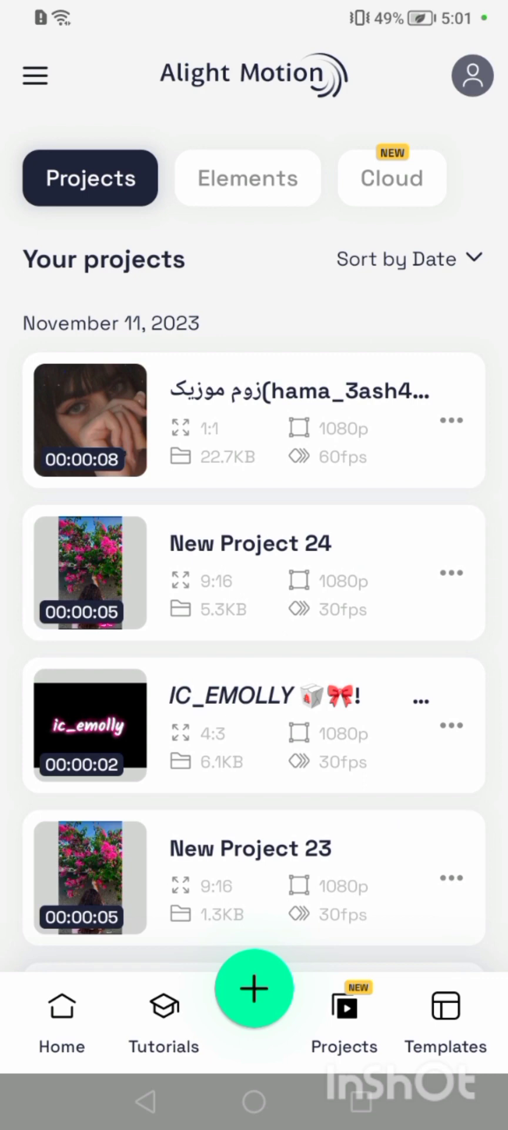
Paste the Tiles effect onto the bougainvillea photo in New Project 24 and preview it
click(251, 572)
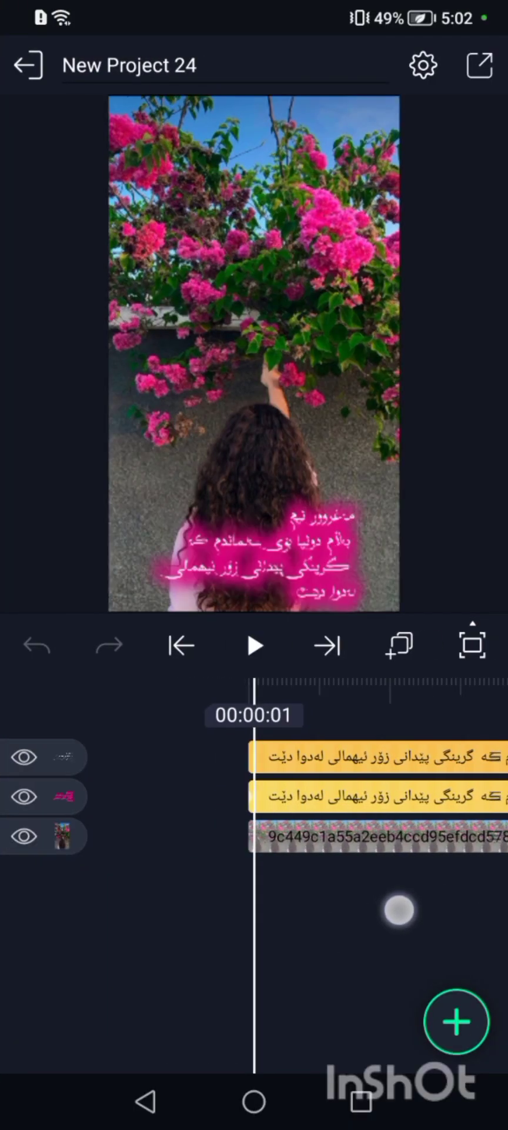
click(374, 837)
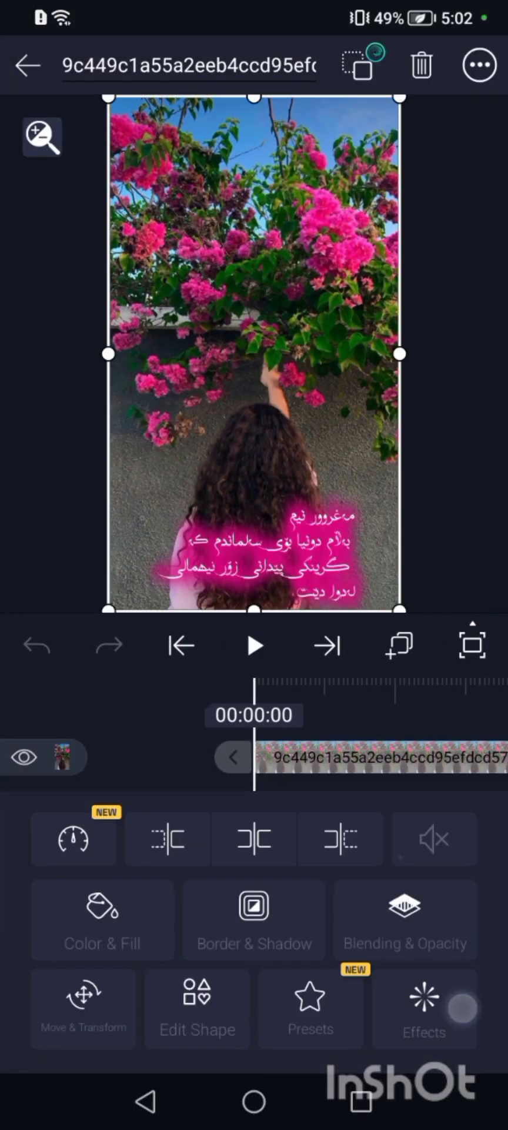
click(424, 1008)
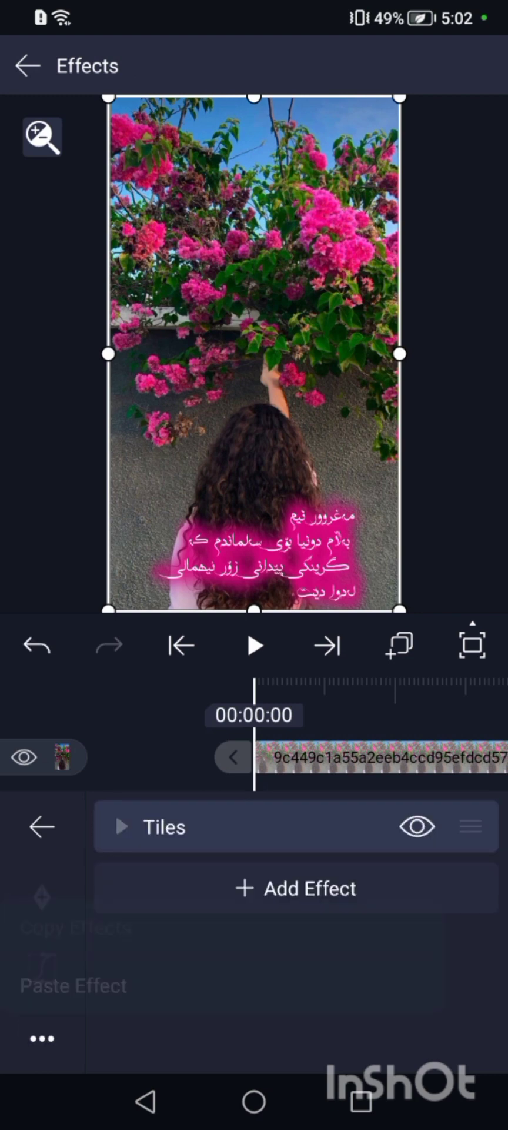
click(253, 645)
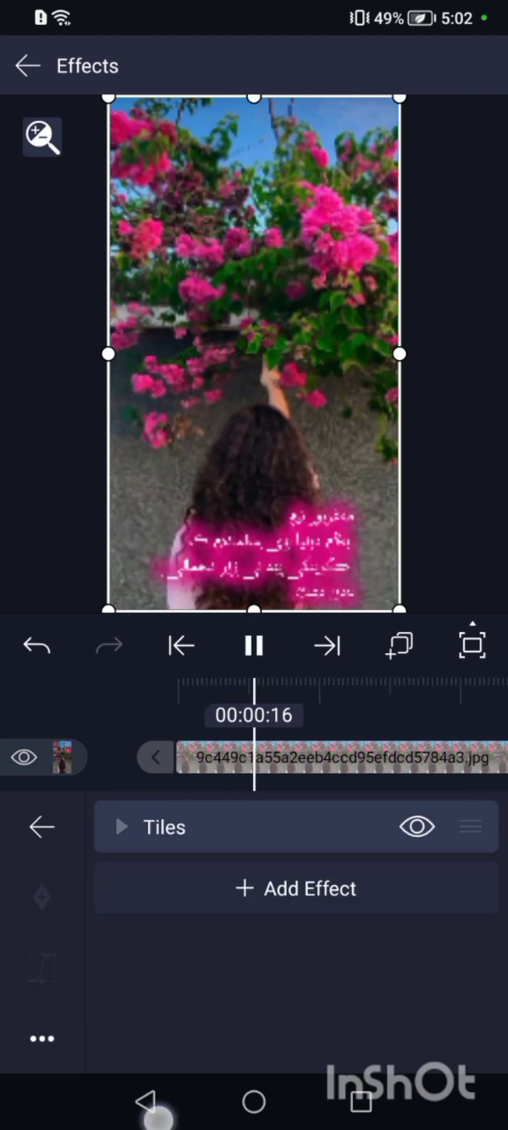
click(27, 66)
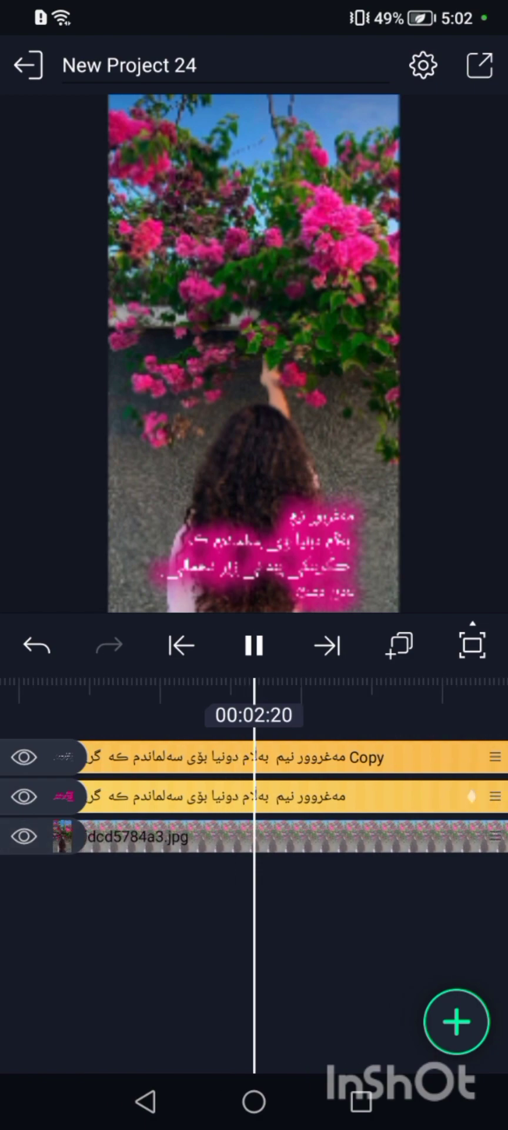
Pause playback and export the project as a Video 1080p (FHD) MP4
click(253, 645)
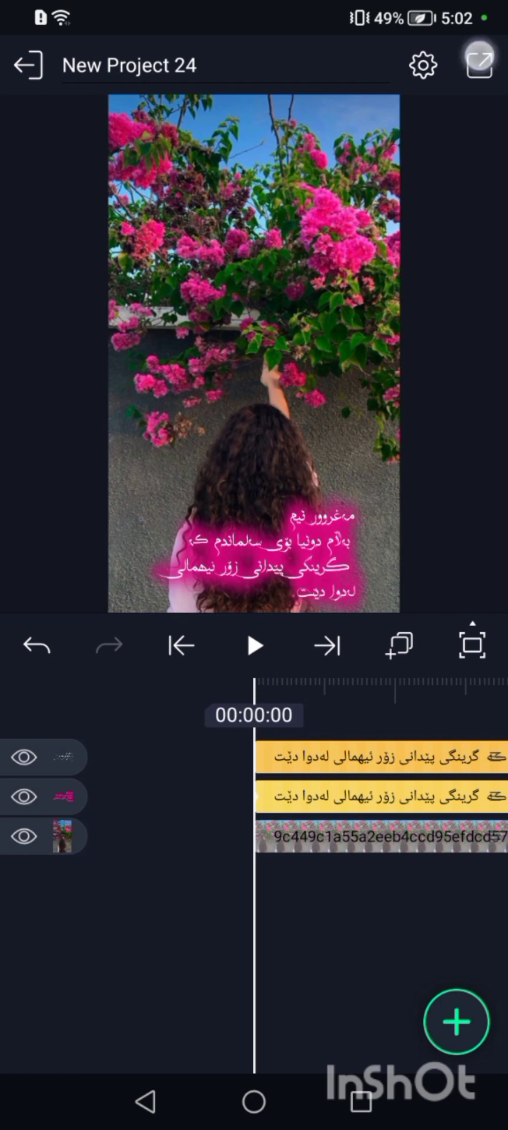
click(478, 62)
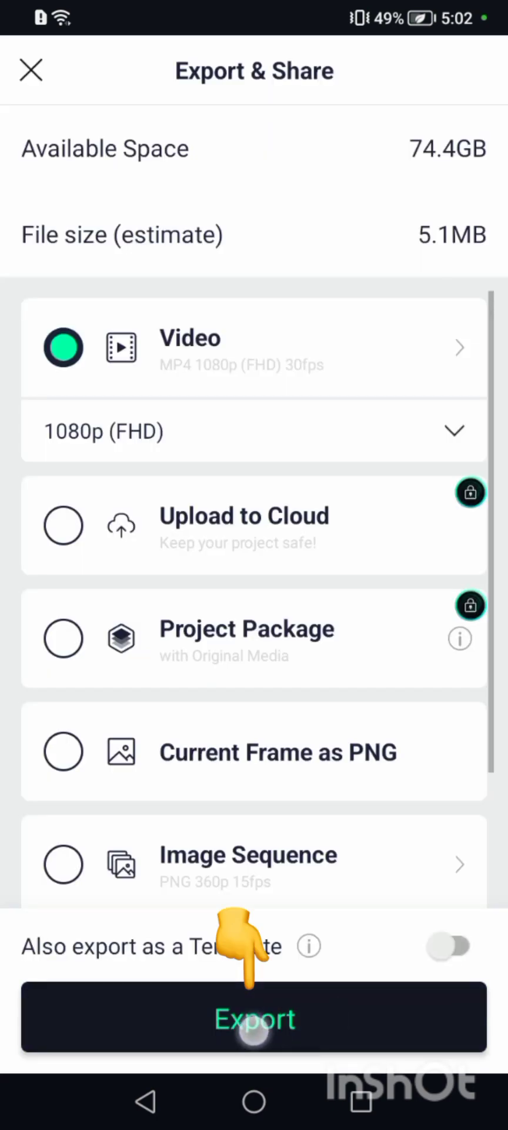
click(254, 1017)
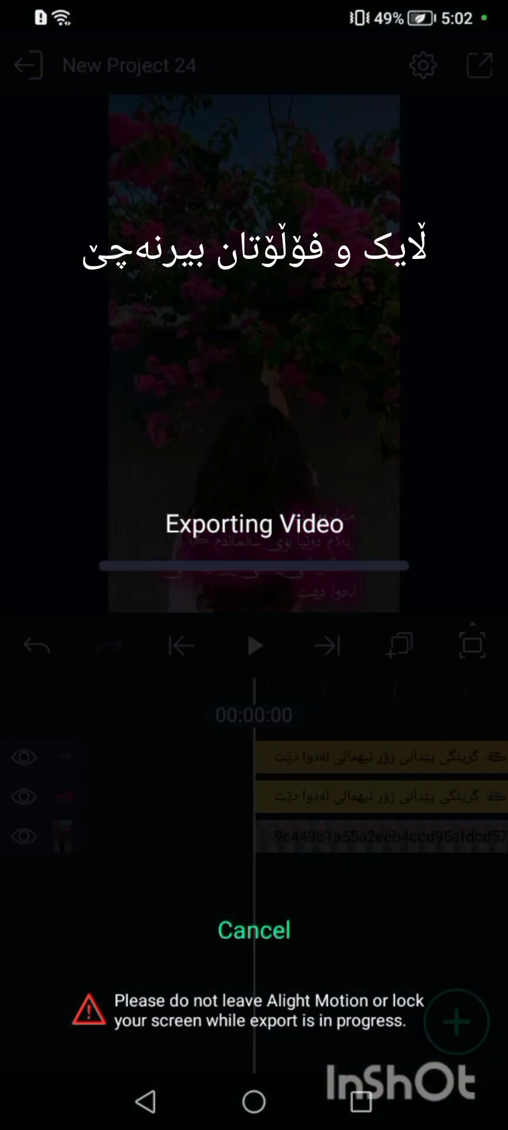